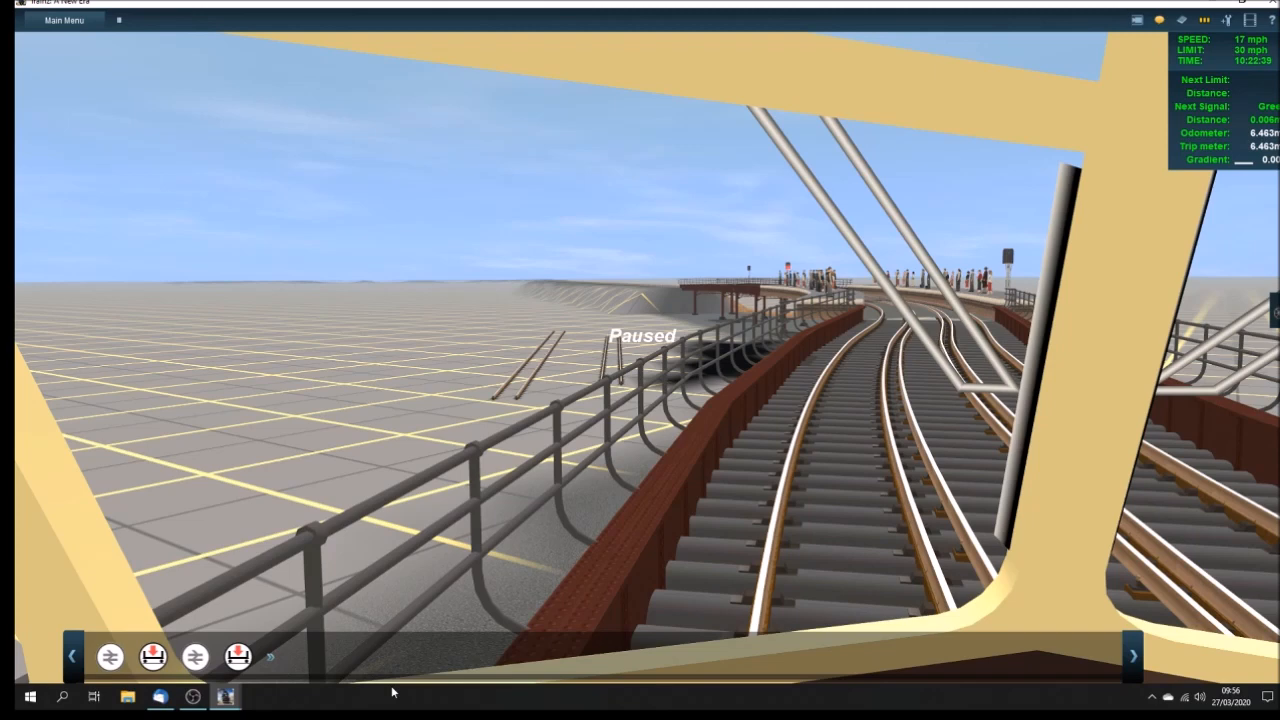
Drive the train into the curved elevated platform, then switch to Free Roaming View overhead
key(space)
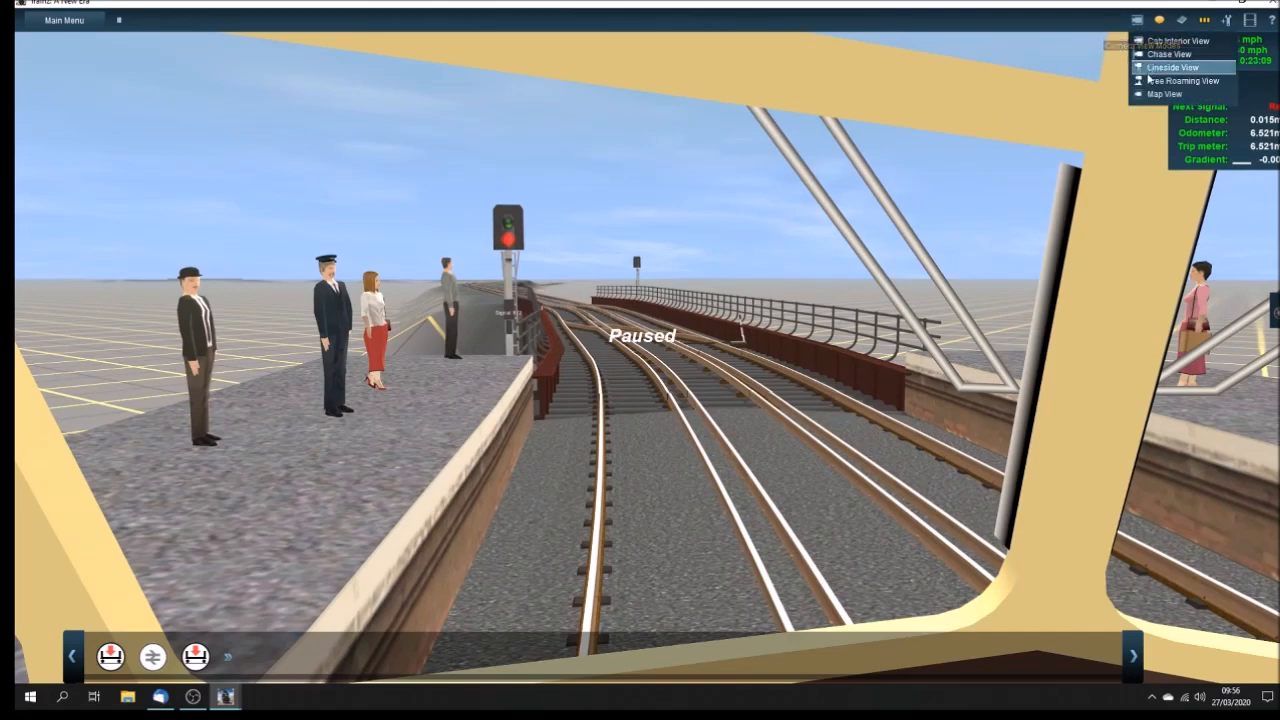
click(1184, 81)
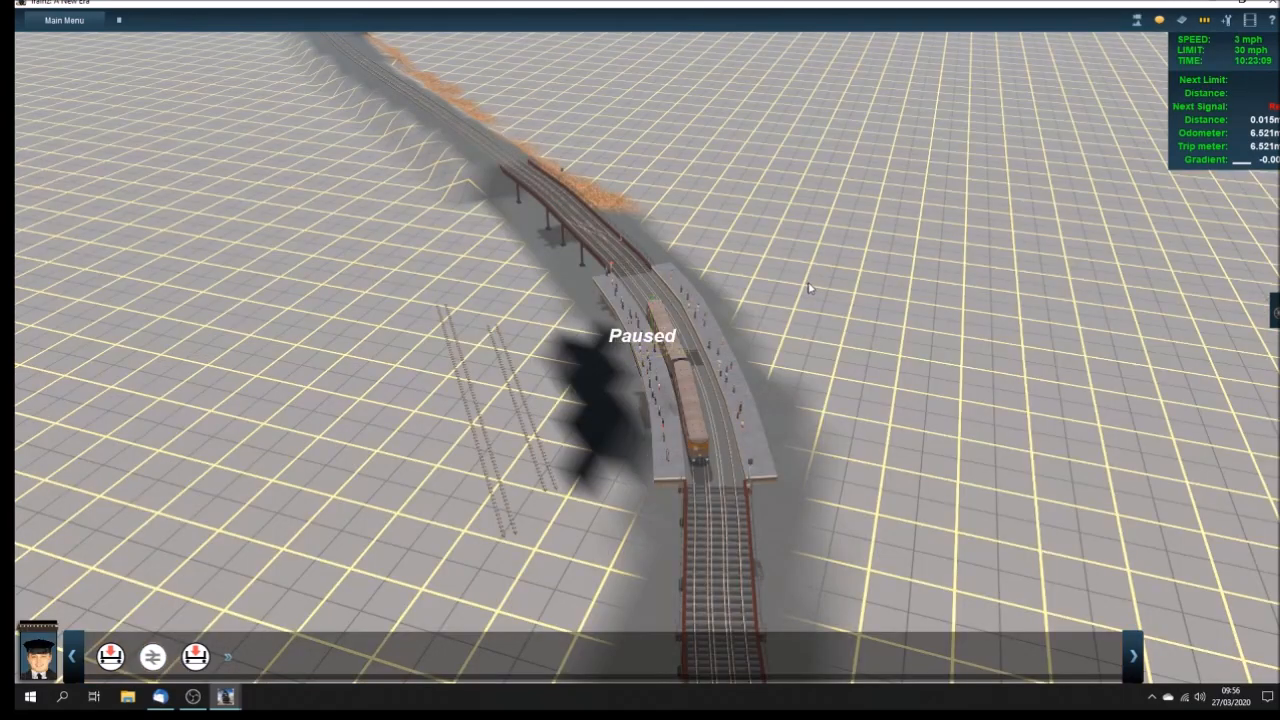